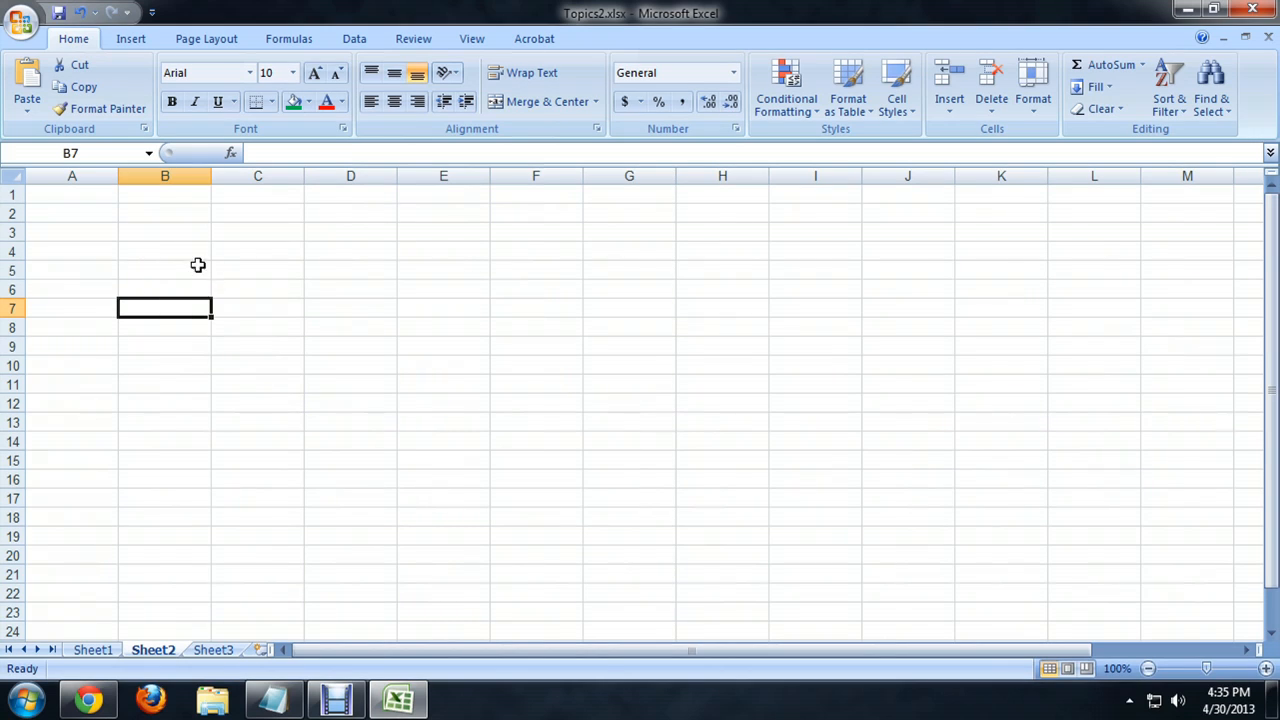
pyautogui.moveTo(550, 406)
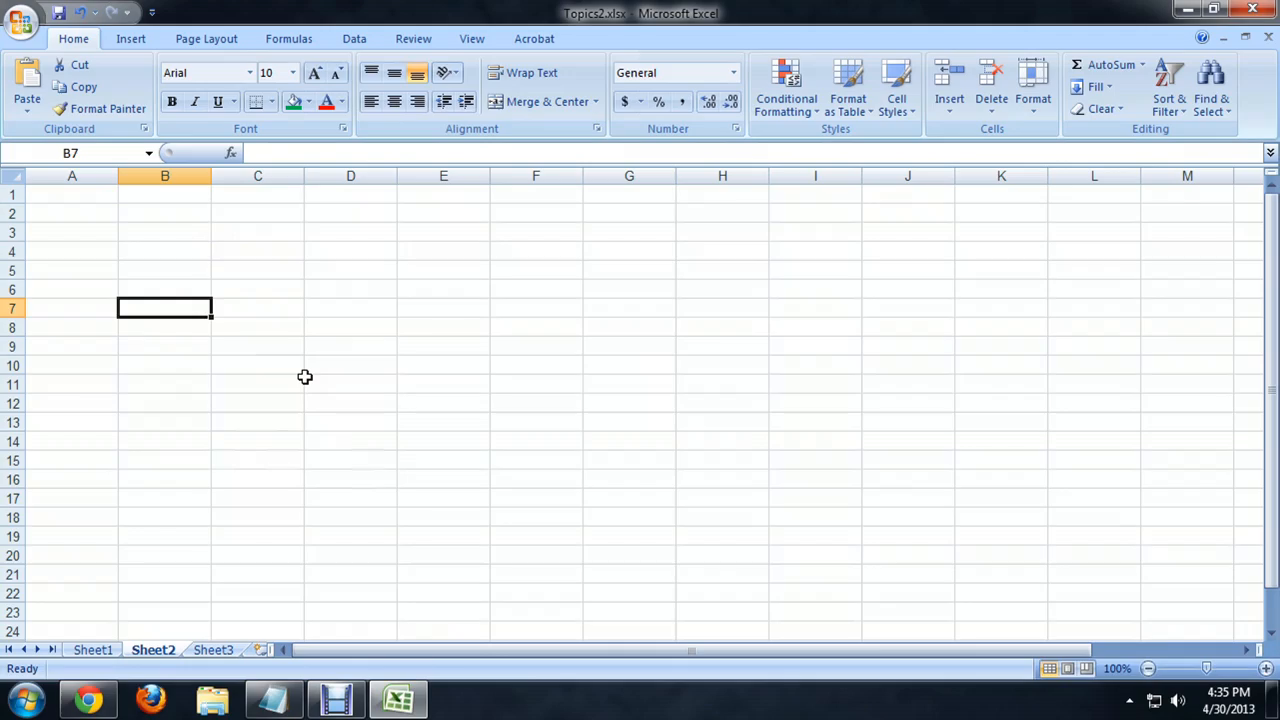
pyautogui.moveTo(214, 318)
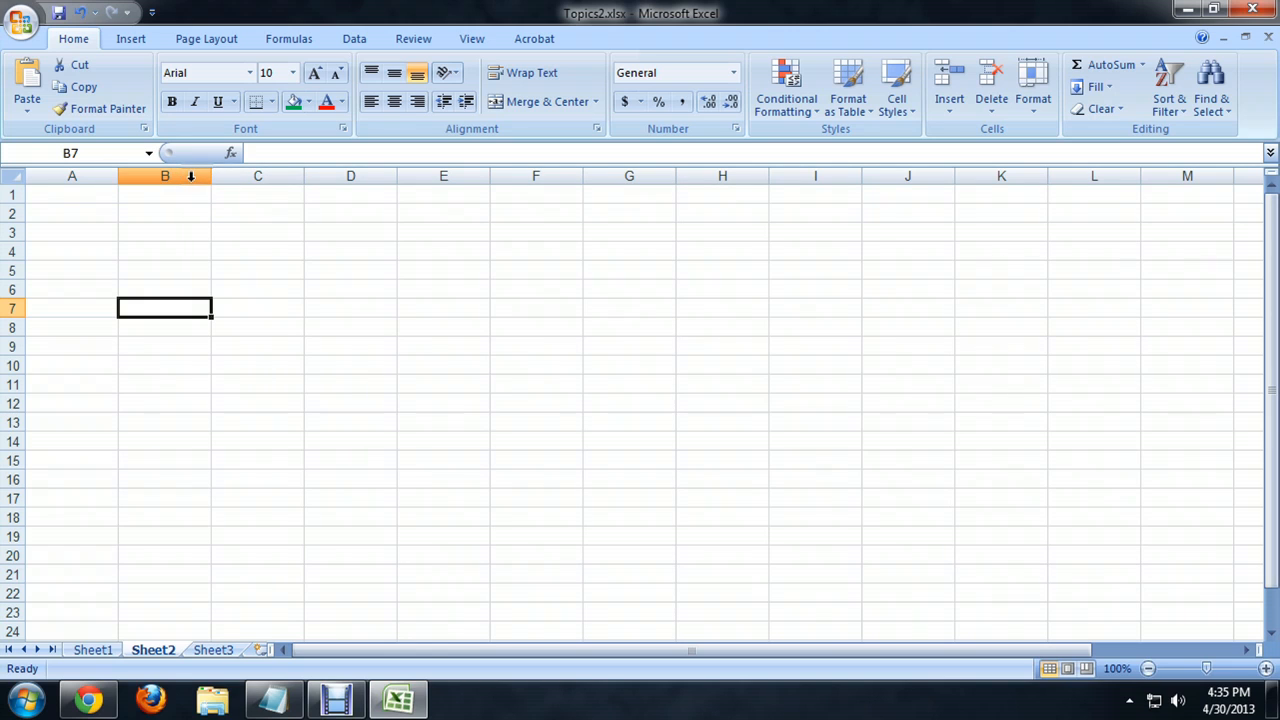
# Widen column B on Sheet2 to about half again its default width.
pyautogui.click(257, 176)
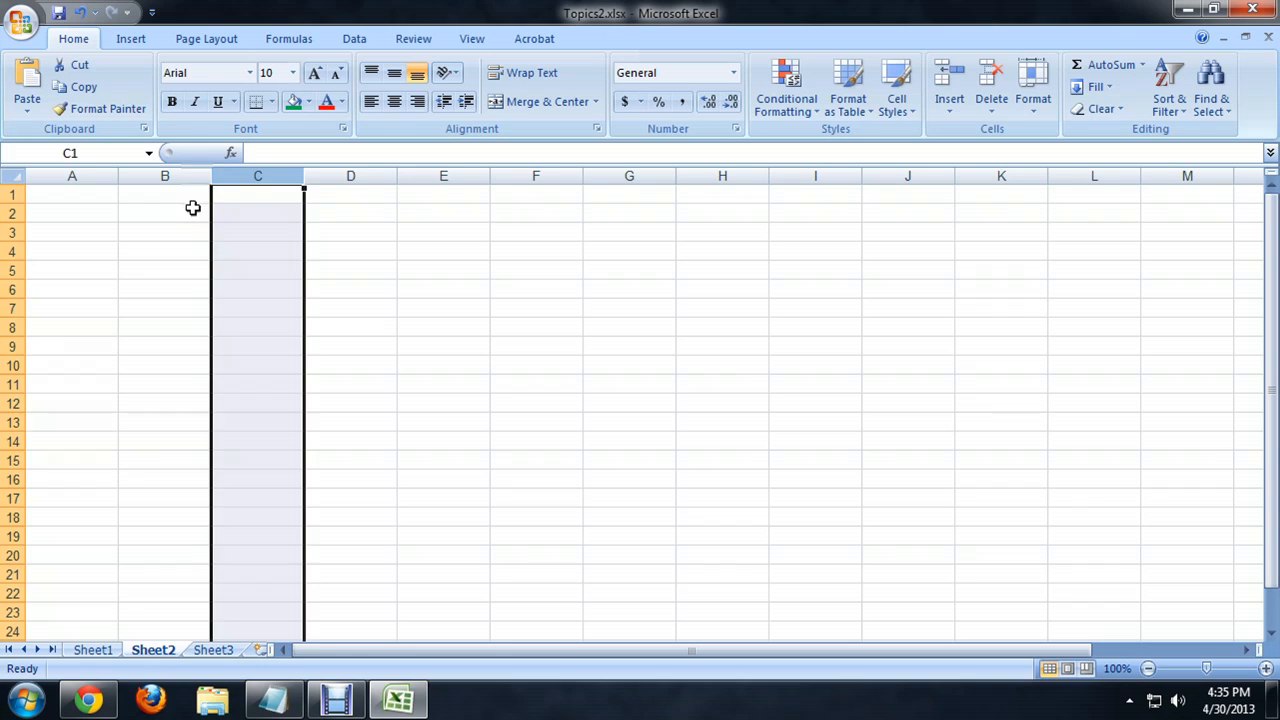
pyautogui.click(165, 212)
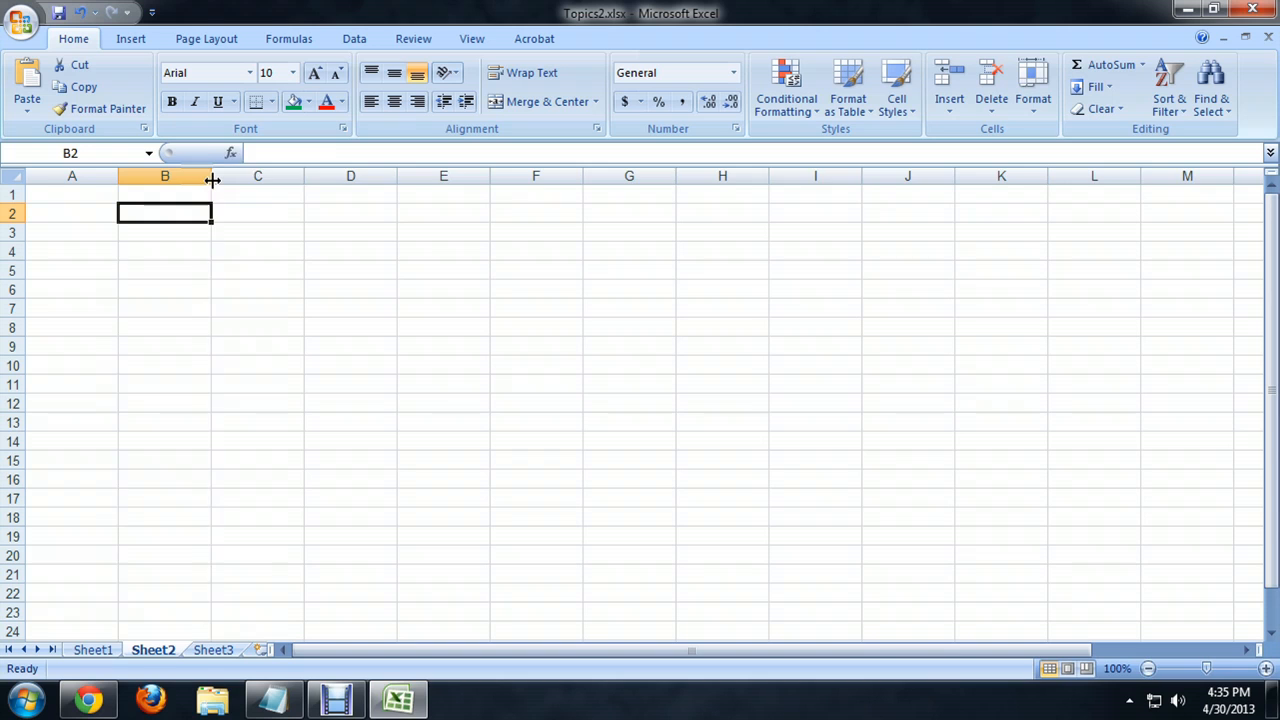
pyautogui.moveTo(211, 176); pyautogui.dragTo(275, 176)
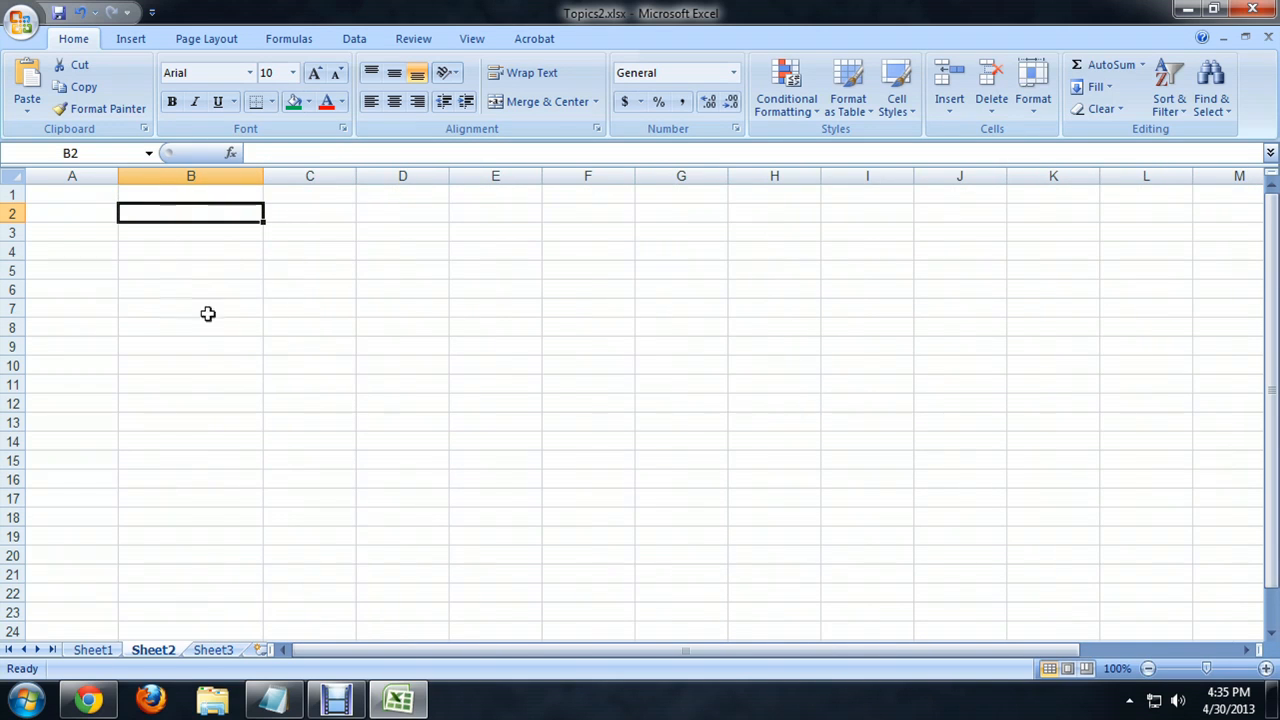
pyautogui.moveTo(170, 302)
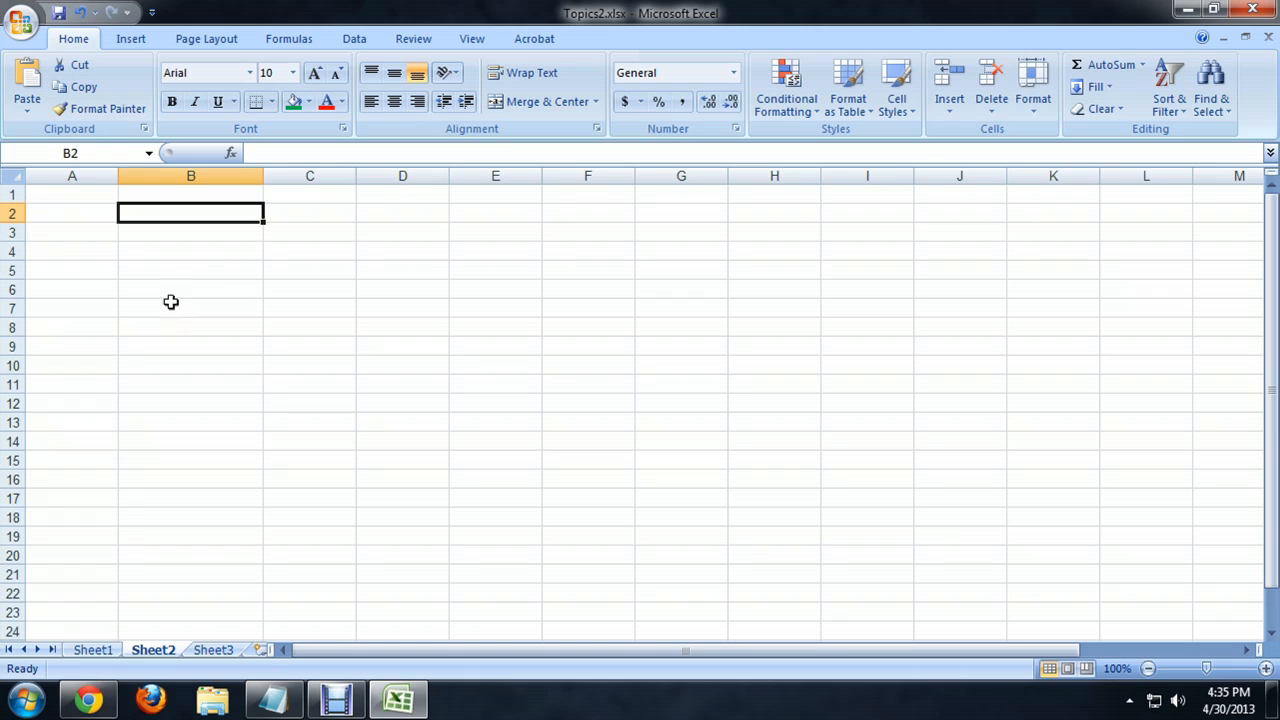
pyautogui.moveTo(14, 221)
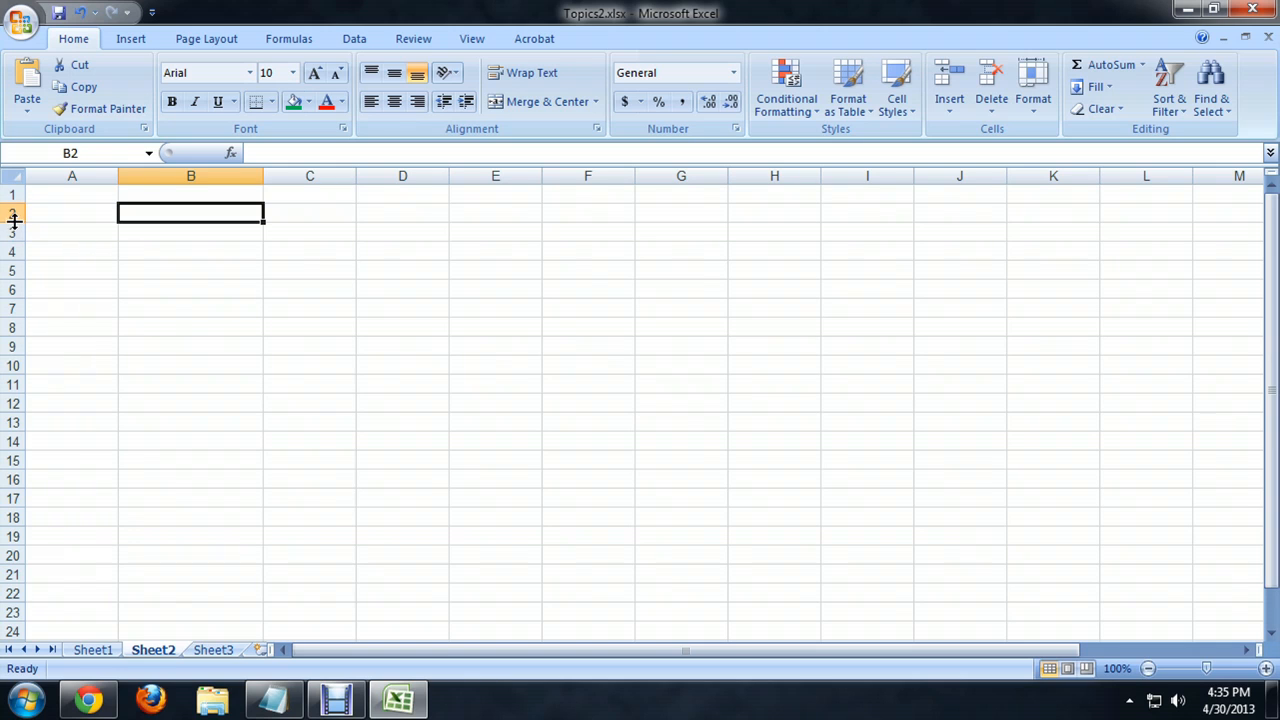